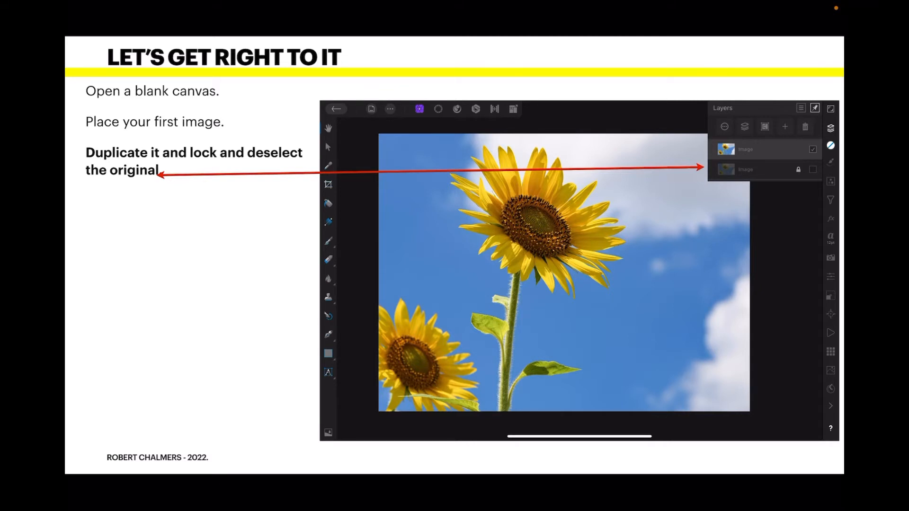
# Lock the original sunflower Image layer and deselect it, keeping the duplicate active.
pyautogui.click(766, 149)
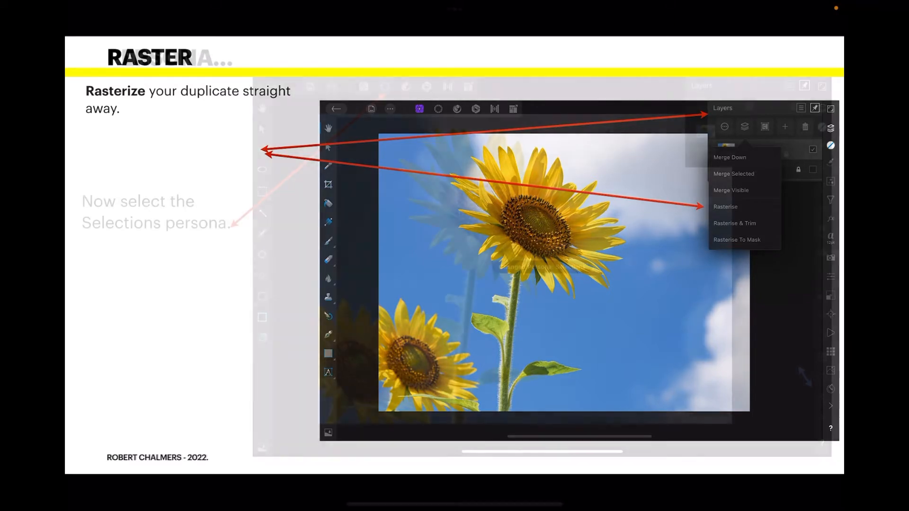
# Rasterise the duplicate layer into a pixel layer ready for selecting the front sunflower.
pyautogui.click(385, 87)
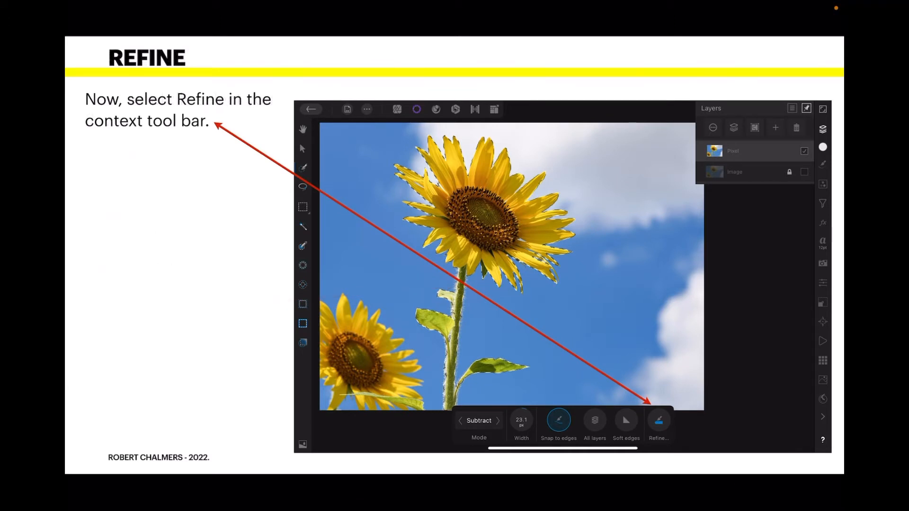
# Refine the sunflower selection edges from the context toolbar before copying the flower.
pyautogui.click(659, 423)
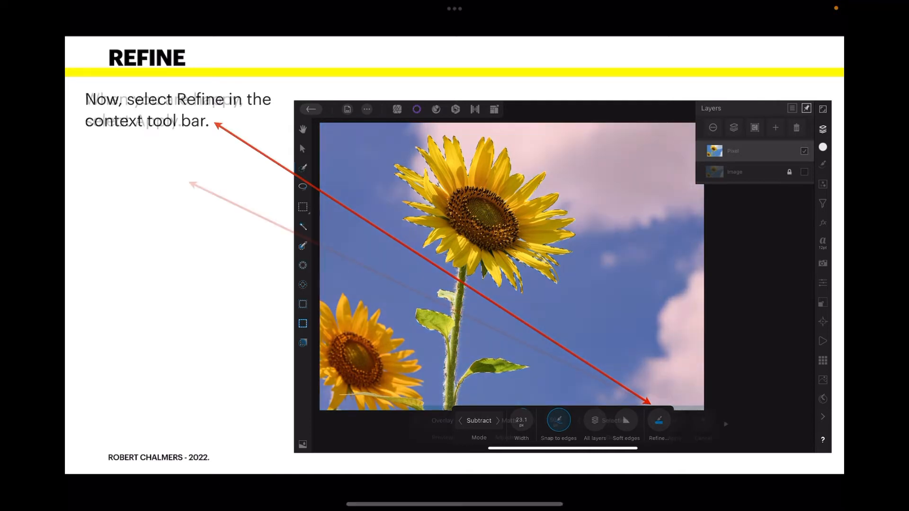
pyautogui.click(660, 420)
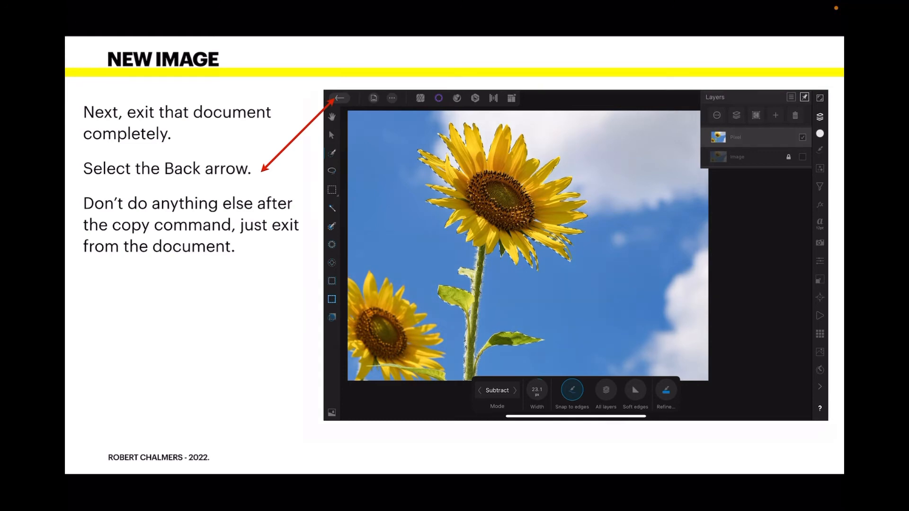
# Exit to the gallery and create a New From Clipboard document holding the copied sunflower.
pyautogui.click(341, 97)
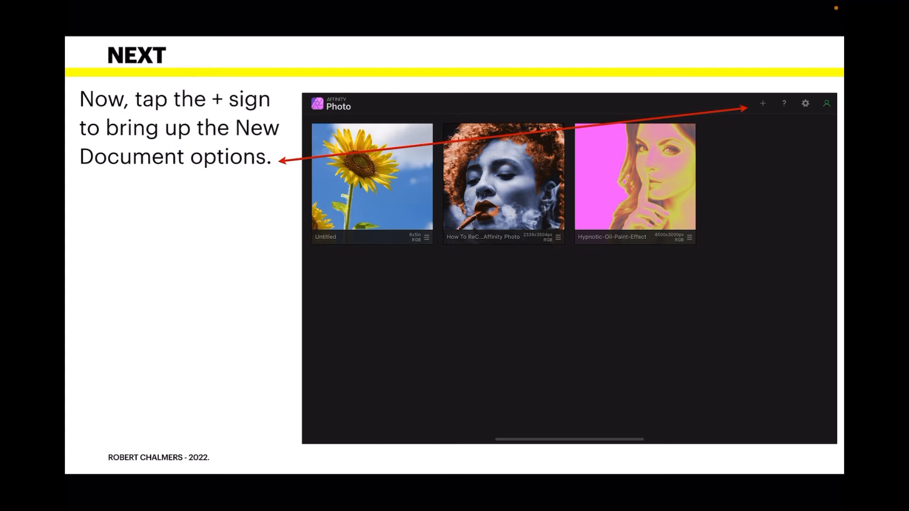
pyautogui.click(763, 103)
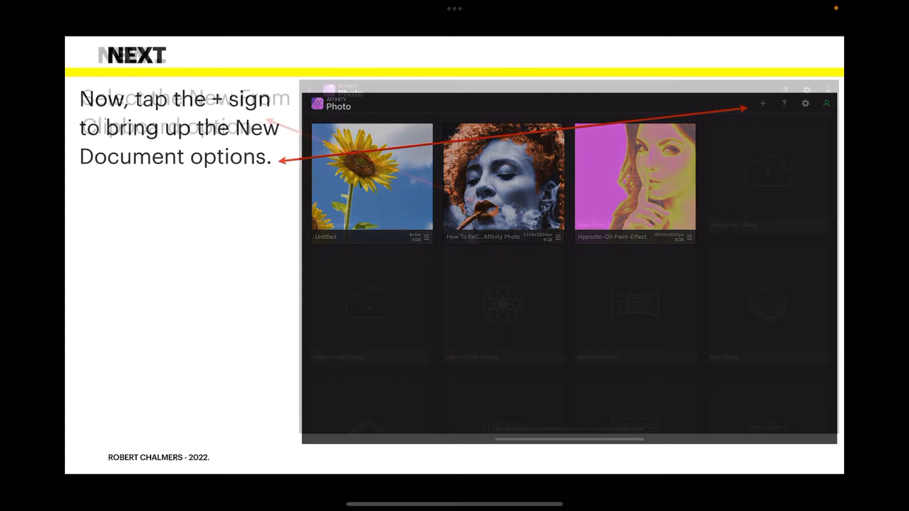
pyautogui.click(763, 103)
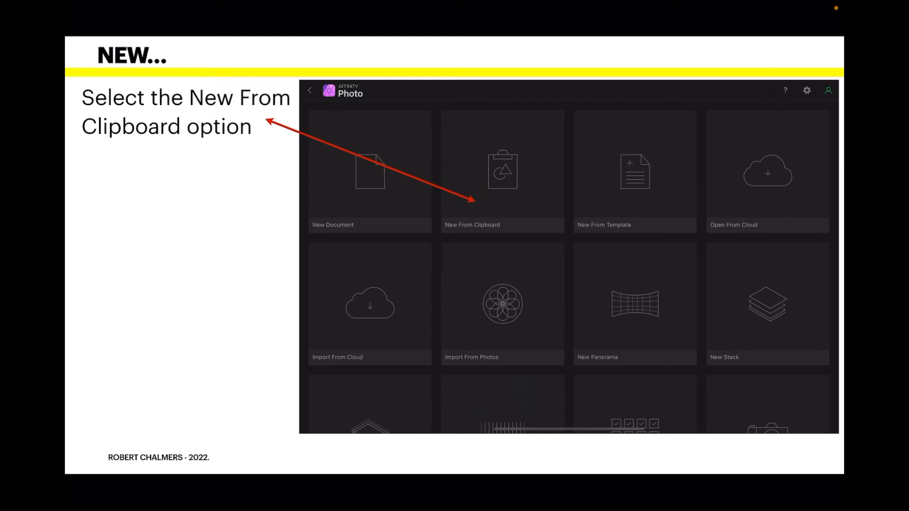
pyautogui.click(502, 171)
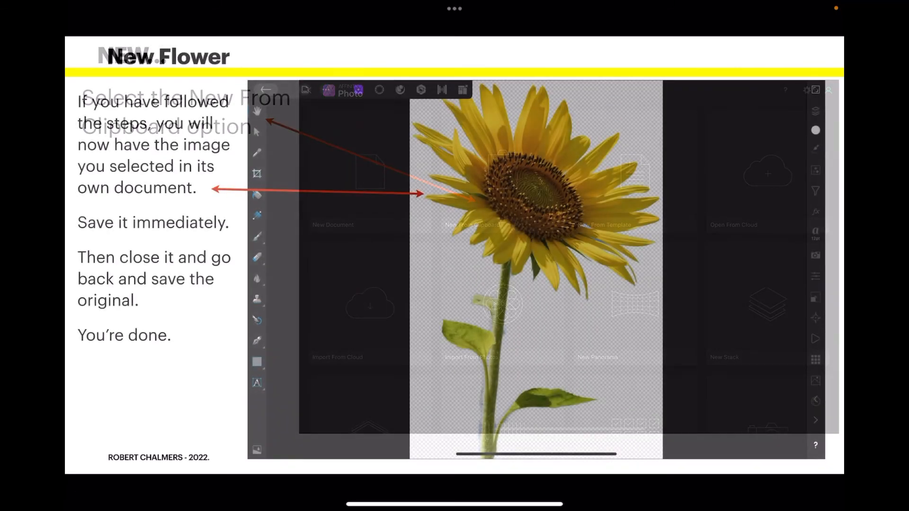